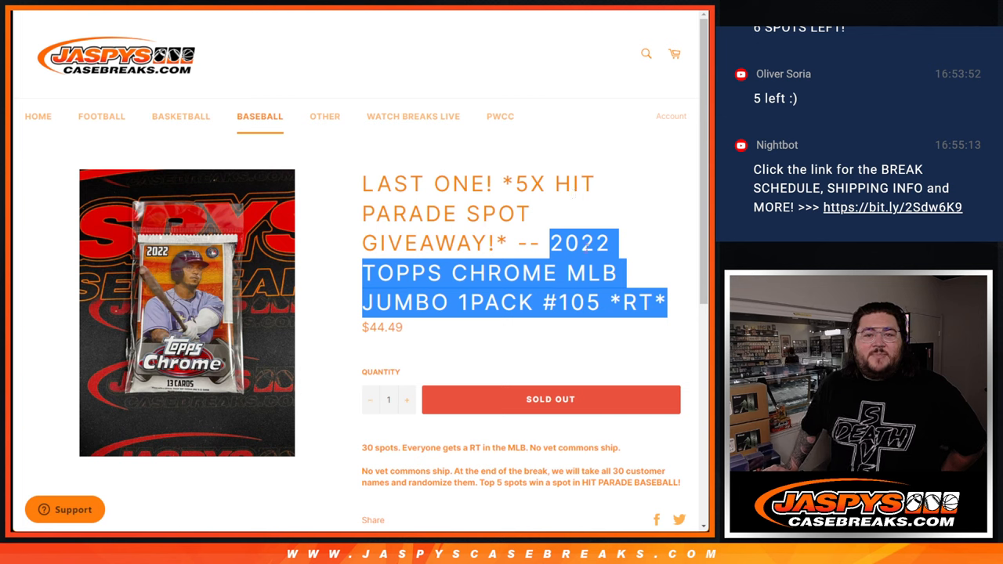
mouse_move(491, 126)
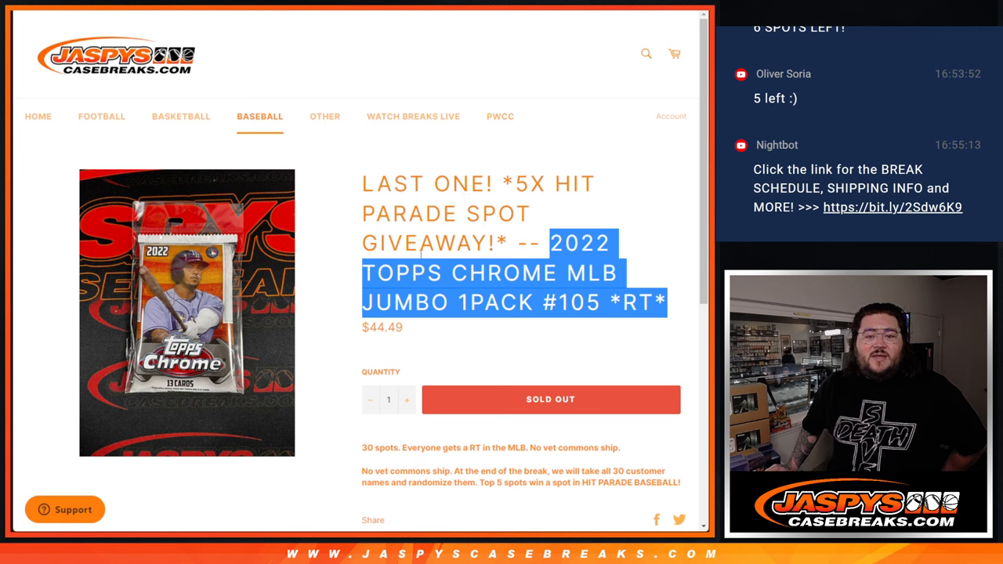
mouse_move(495, 425)
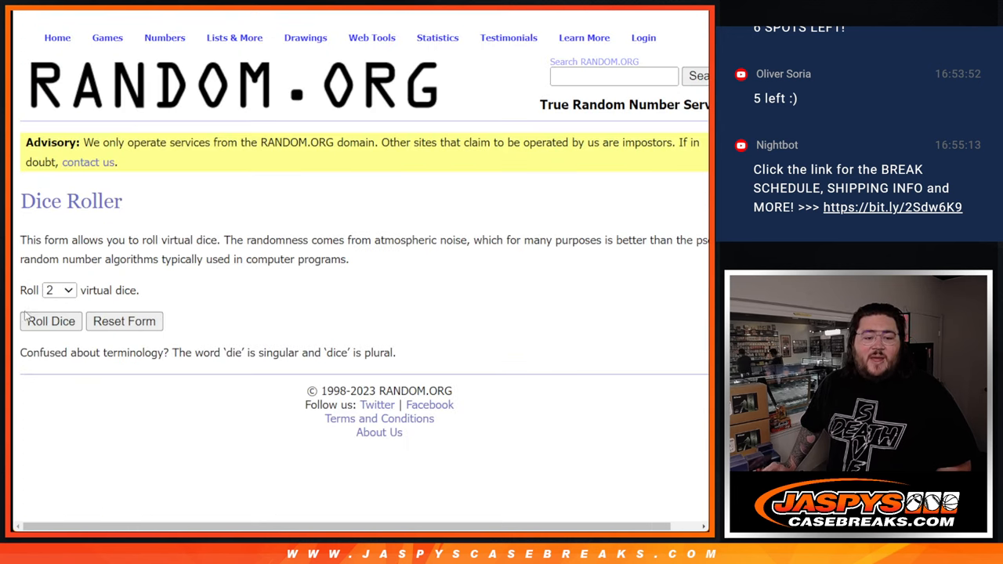
Step: Roll the dice for a shuffle count, then shuffle the 30 buyer names twice
left_click(50, 321)
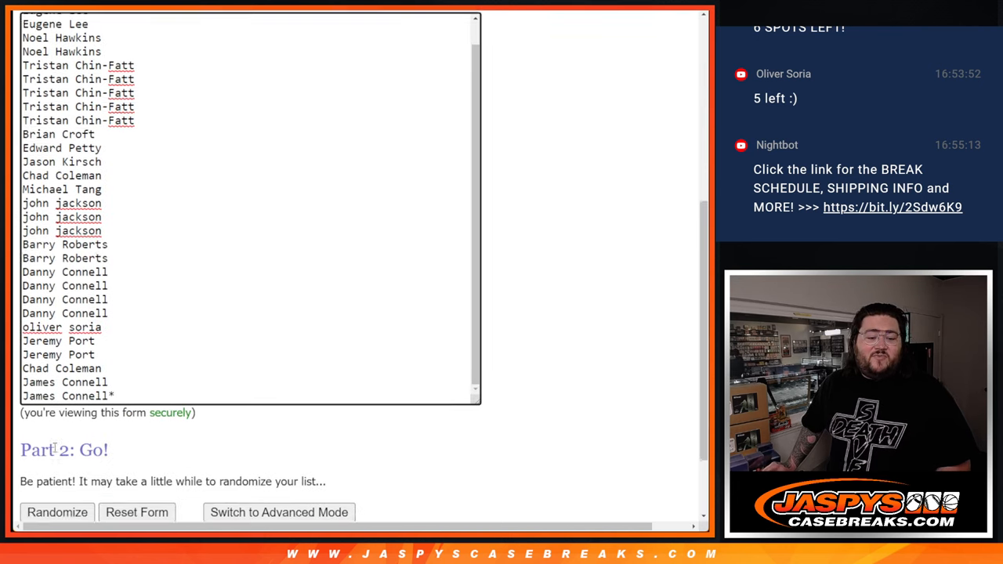
scroll("down", 3)
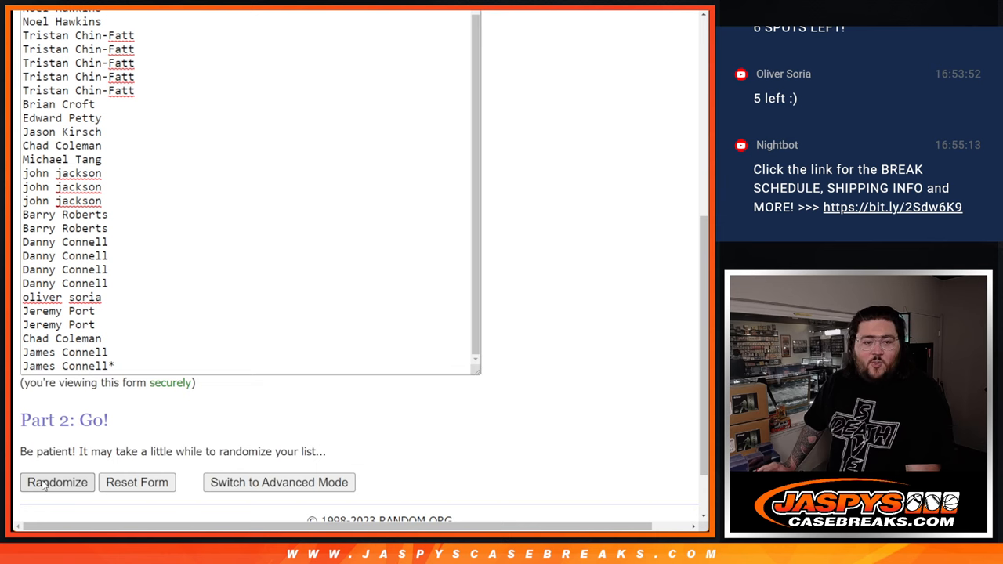
left_click(56, 482)
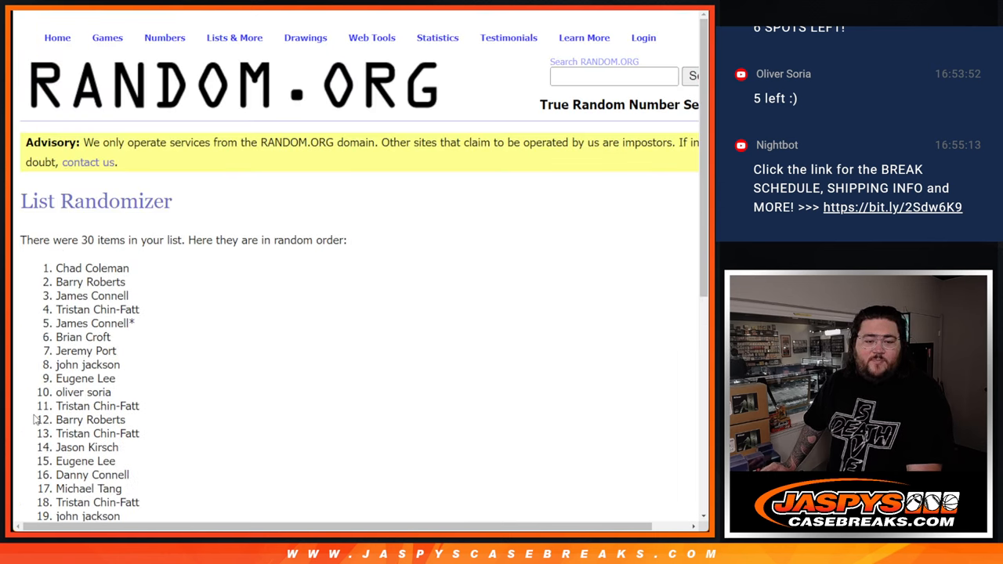
scroll("down", 3)
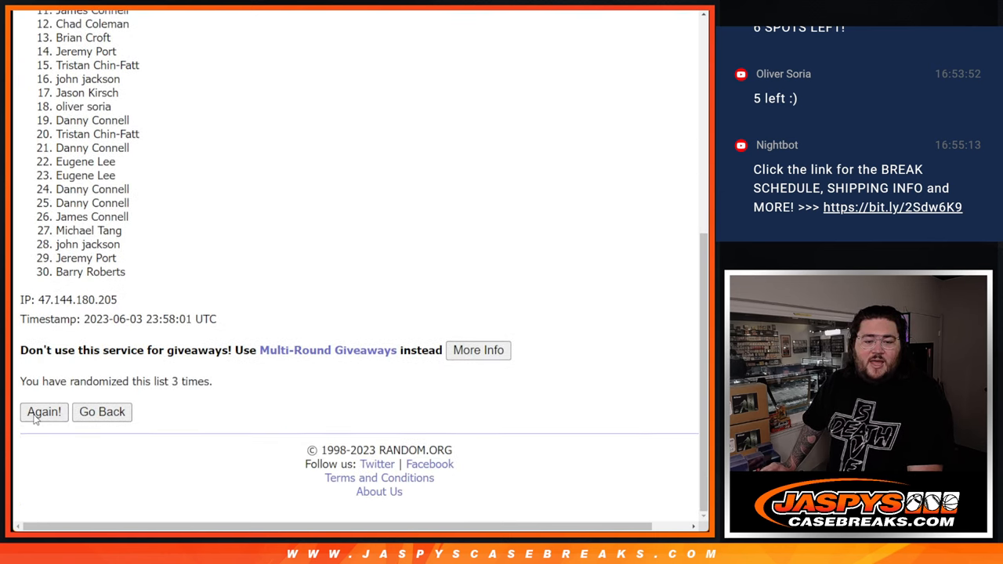
left_click(44, 411)
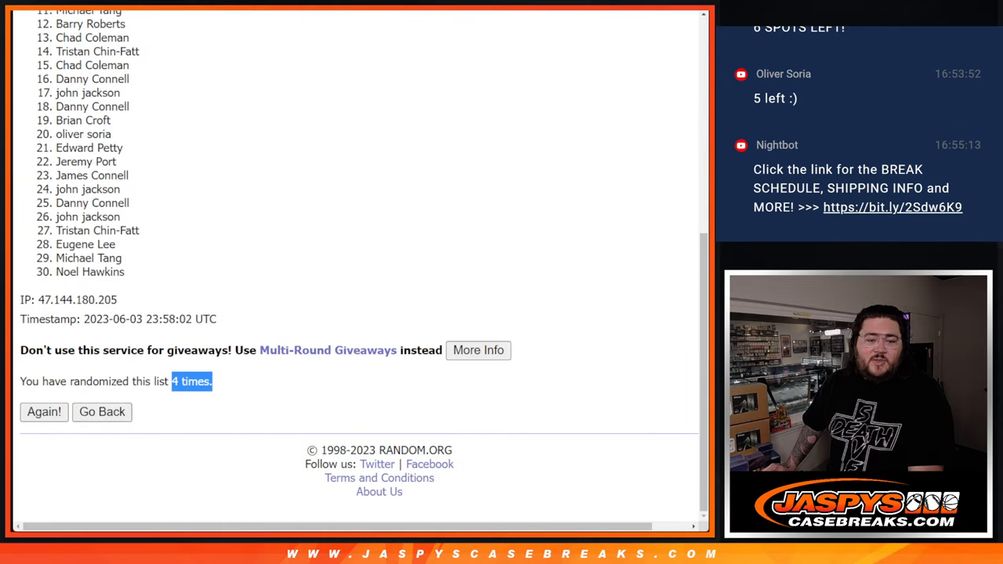
Step: Shuffle the list of 30 MLB teams three times
left_click(44, 411)
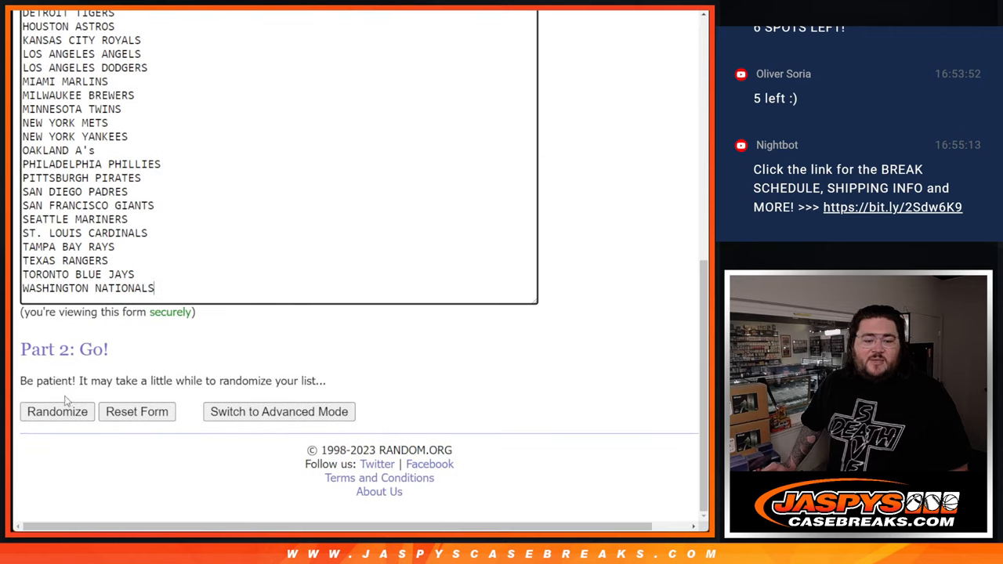
left_click(56, 411)
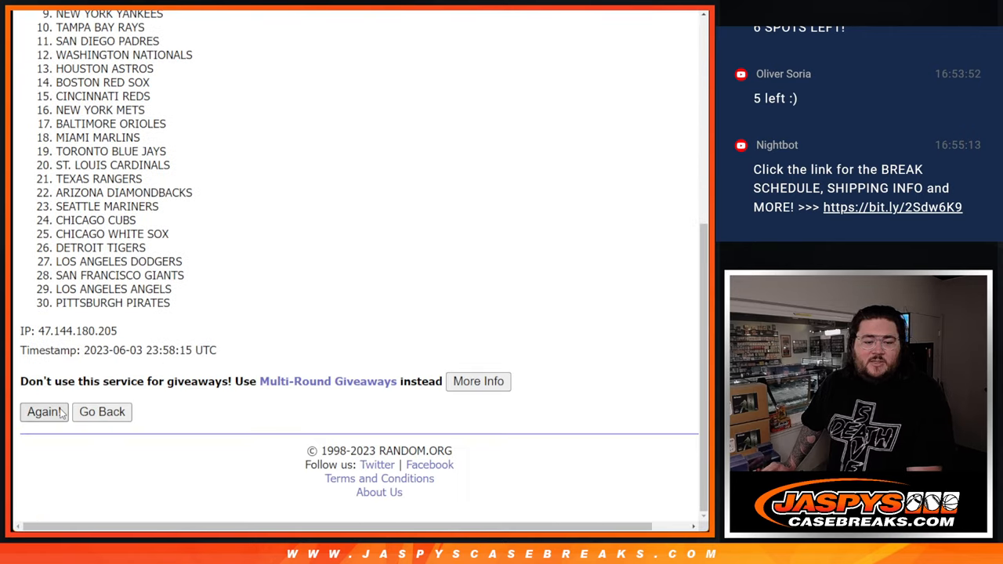
left_click(43, 411)
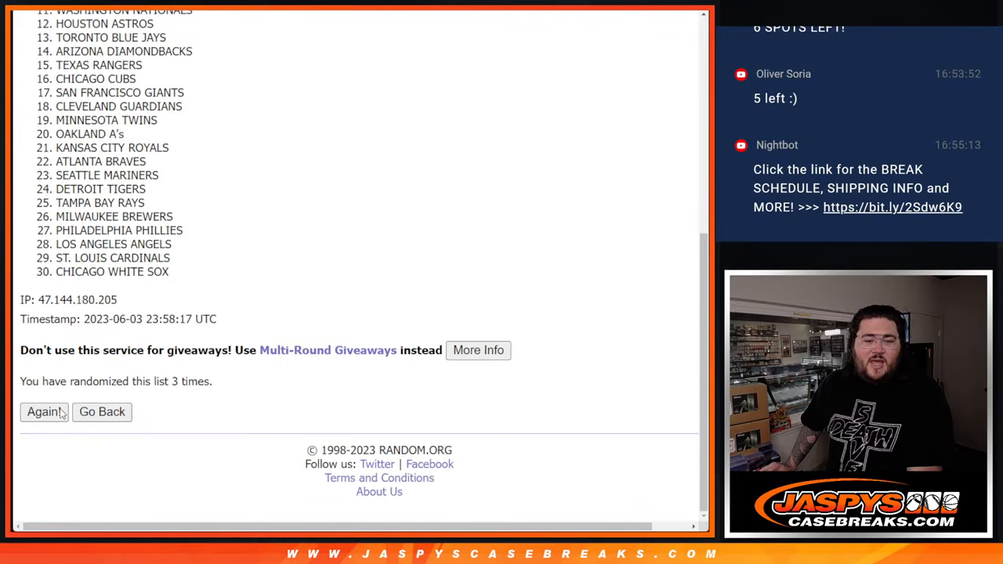
left_click(43, 411)
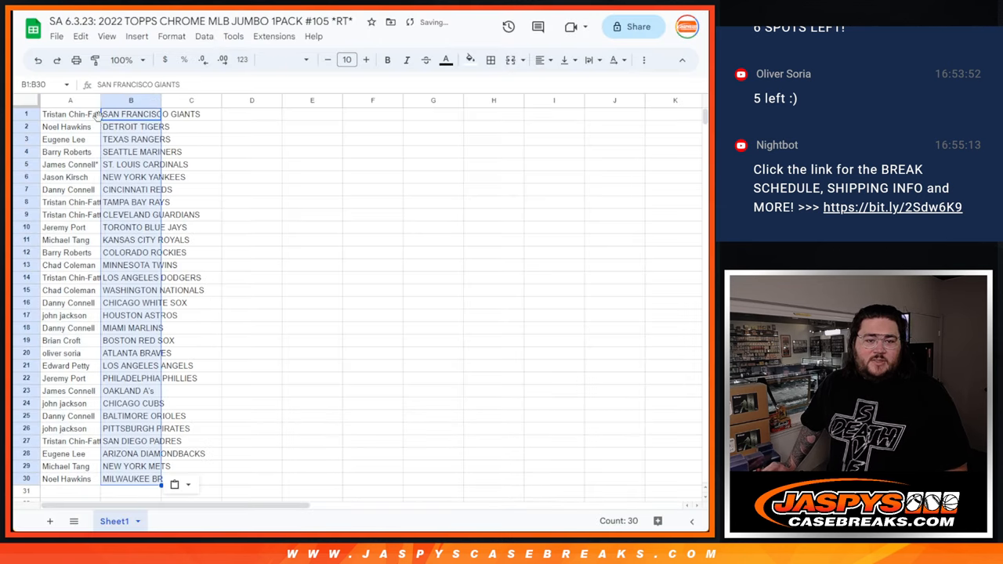
Step: Apply All borders to the names-and-teams table A1:B30
left_click(70, 115)
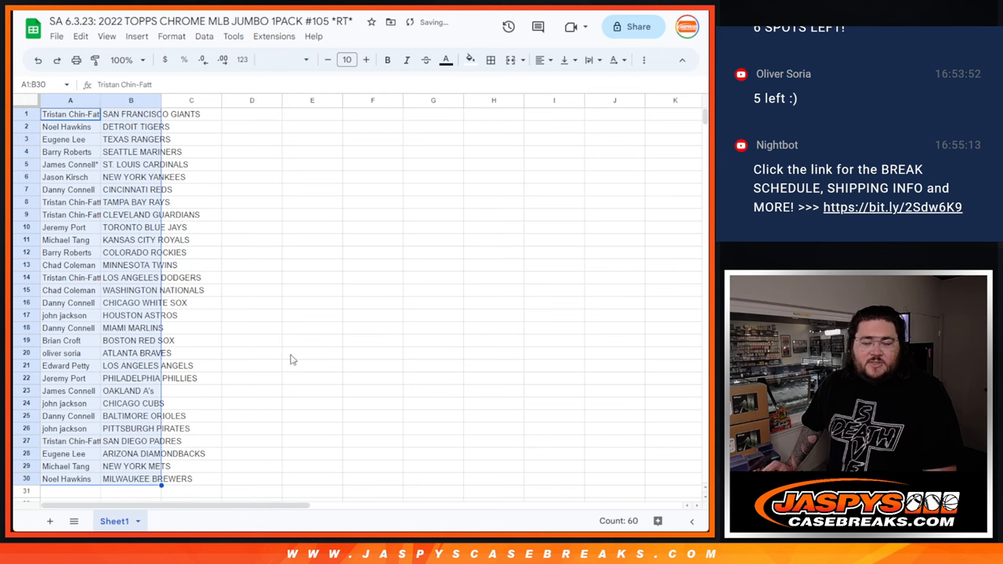
left_click(490, 60)
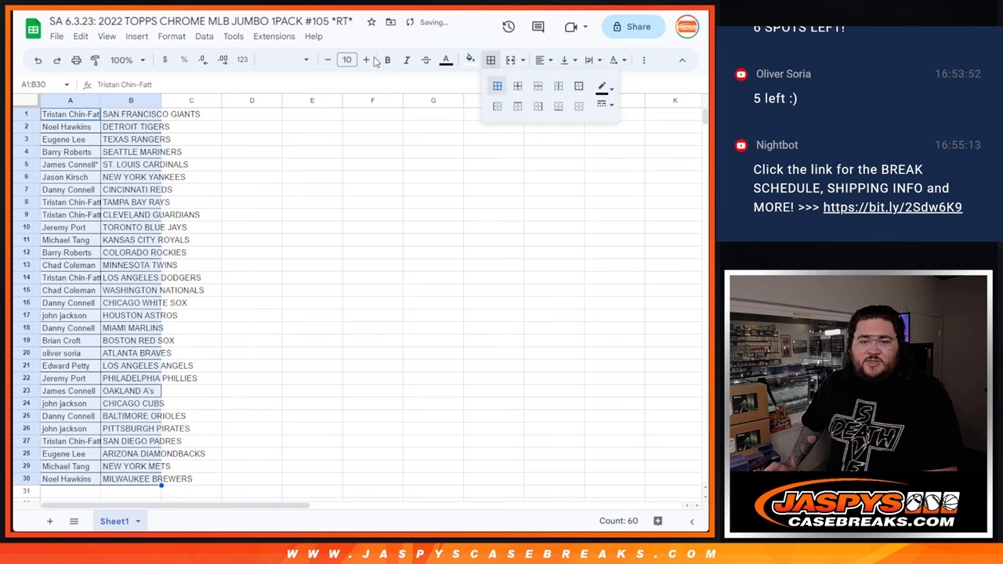
left_click(365, 59)
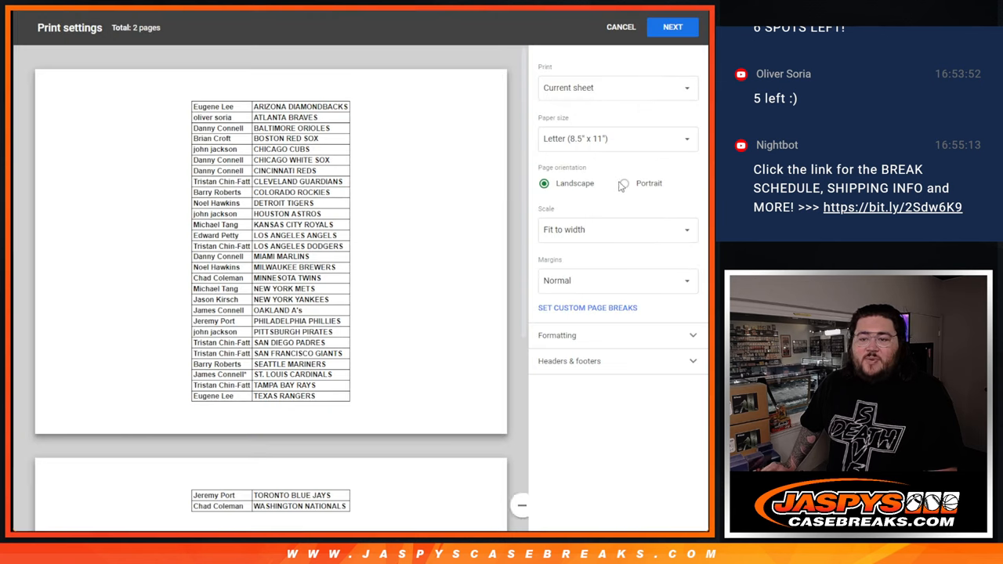
Step: Print the table fitted to a single portrait page
left_click(620, 183)
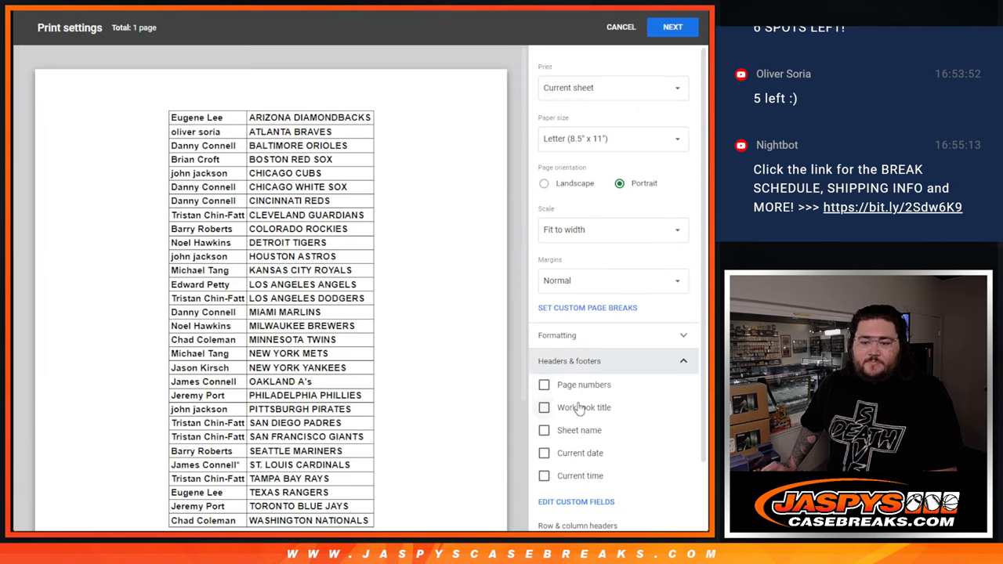
left_click(544, 407)
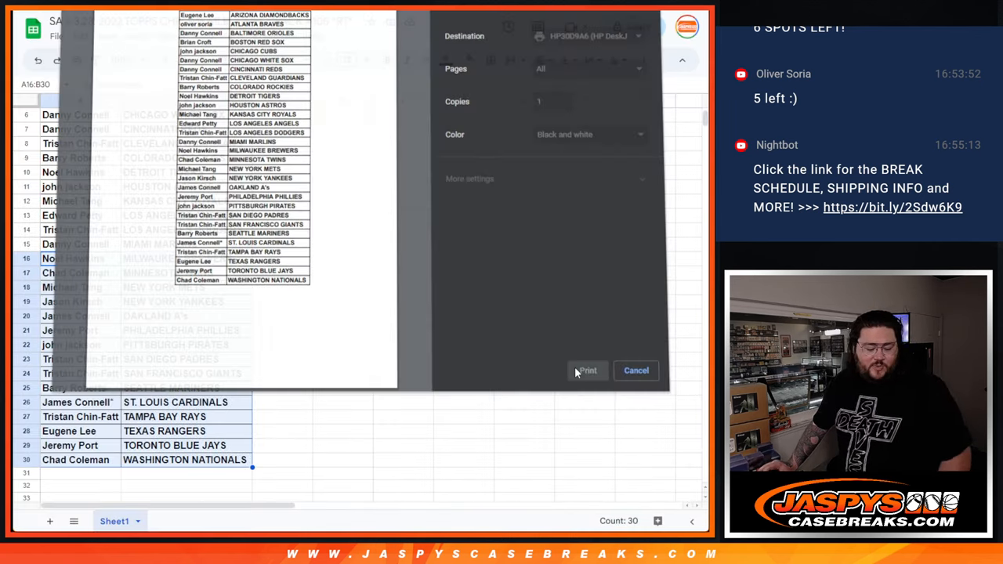
left_click(636, 370)
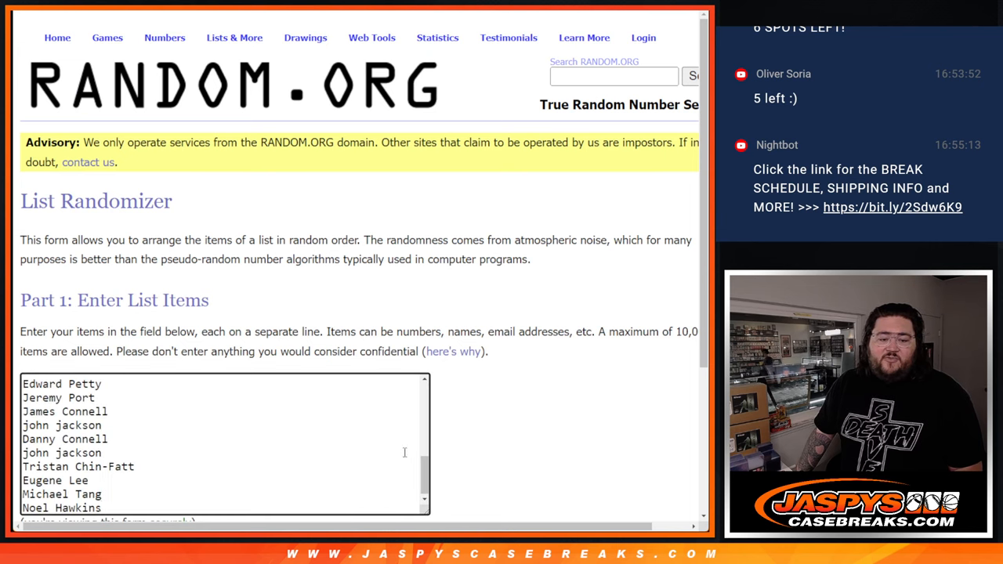
Step: Roll the dice again and shuffle the 30 buyer names four times
scroll("down", 3)
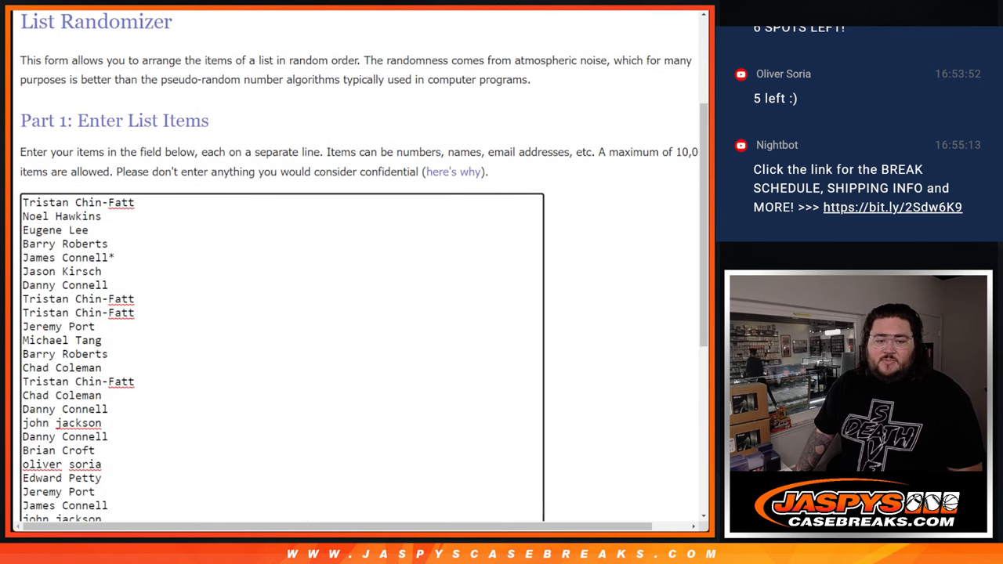
scroll("down", 3)
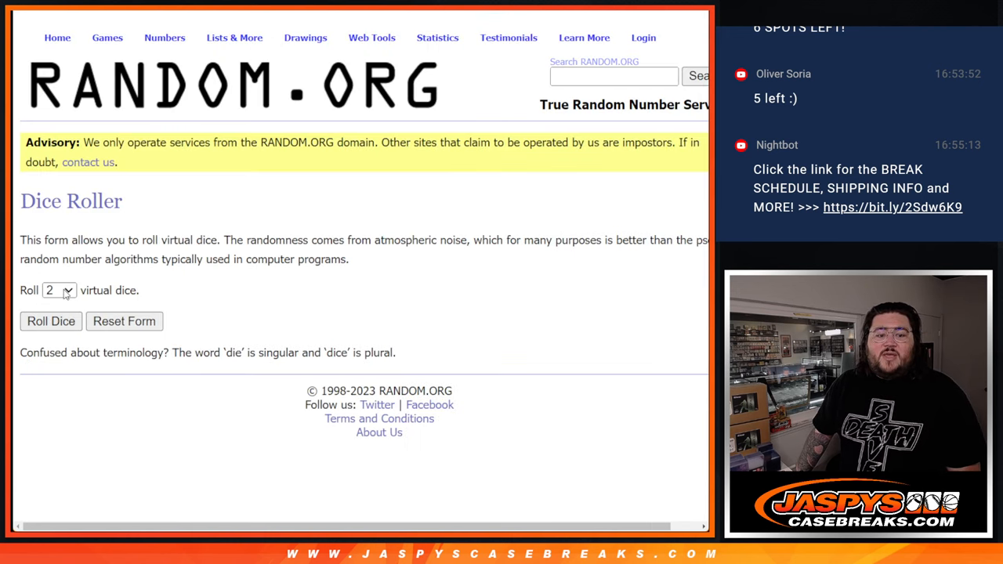
left_click(50, 321)
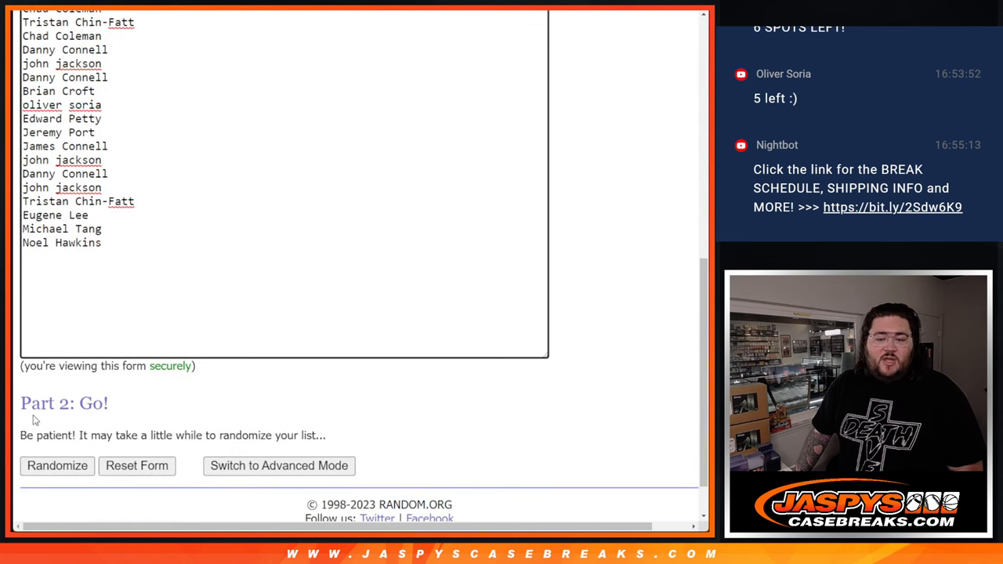
left_click(56, 466)
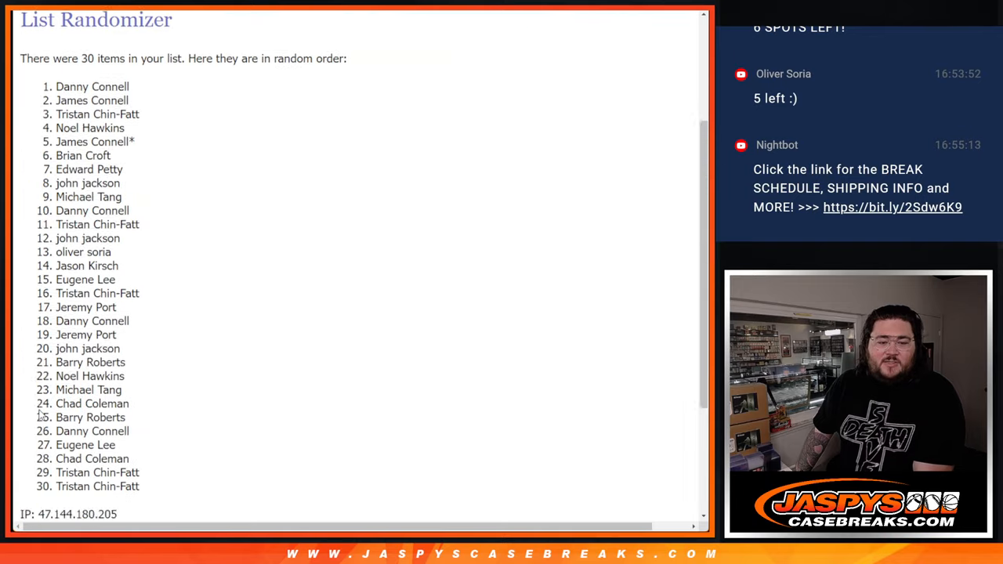
left_click(44, 412)
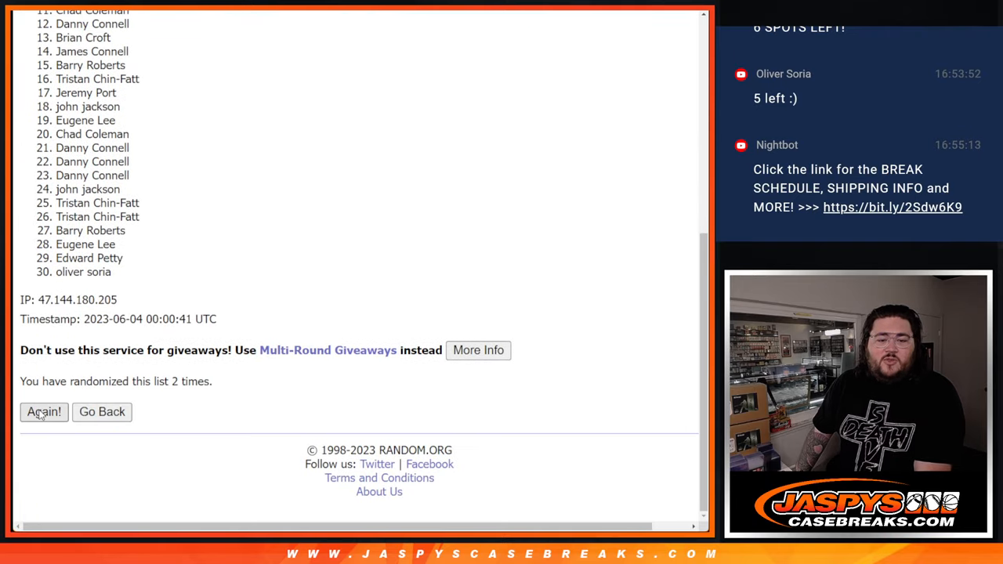
left_click(44, 411)
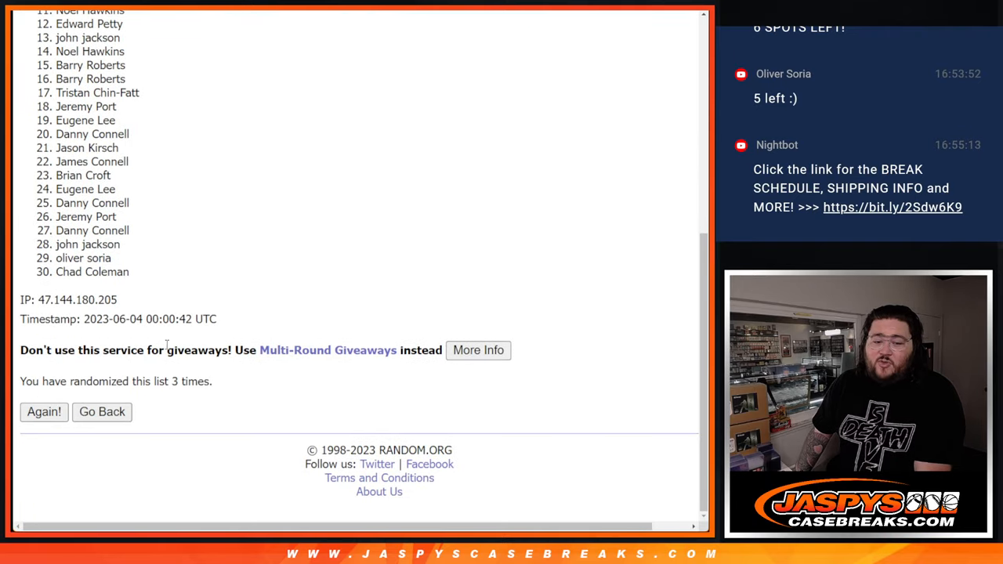
left_click(44, 411)
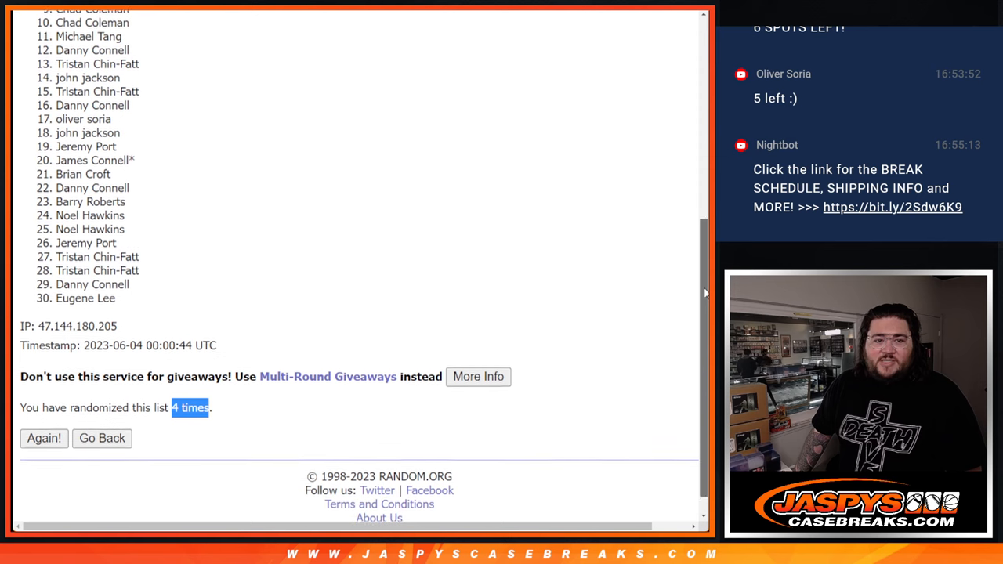
Step: Select entries 1–5 of the final shuffled name list
scroll("down", 3)
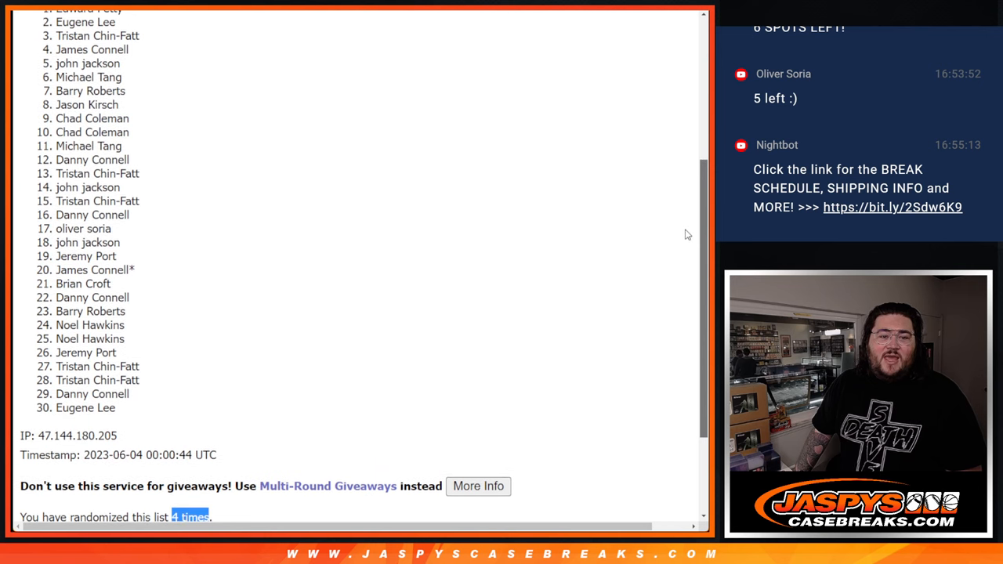
scroll("up", 3)
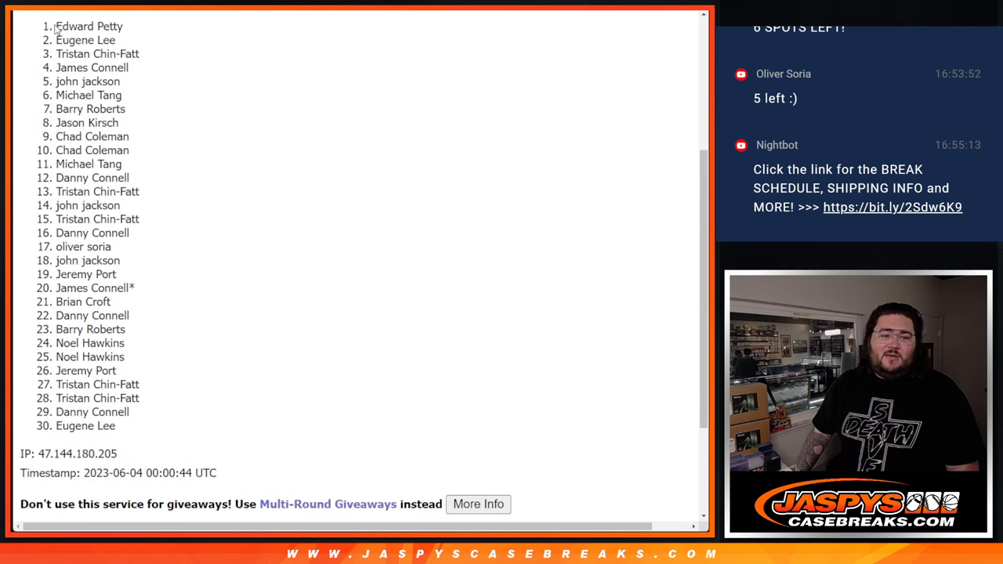
left_click_drag(56, 26, 121, 81)
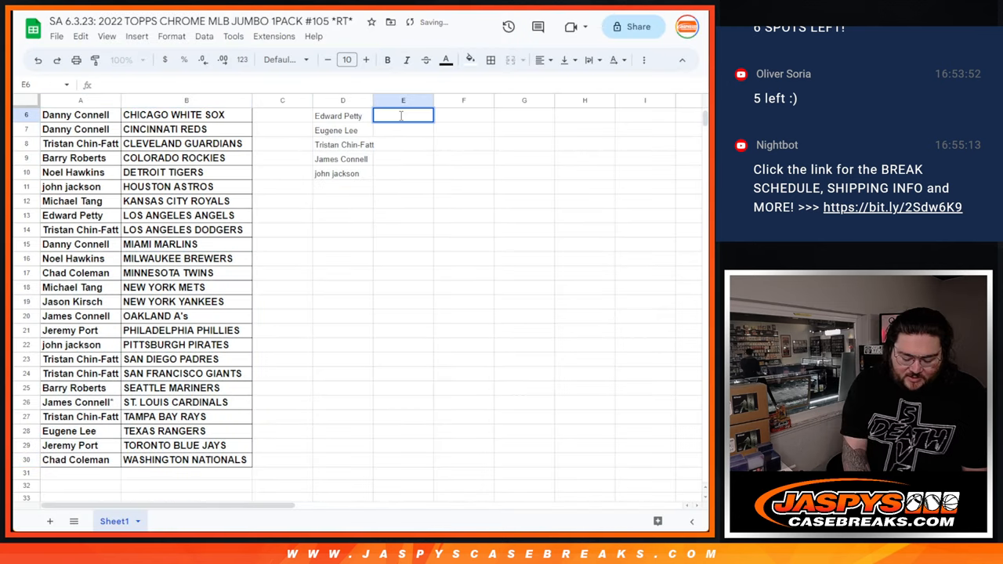
Step: Append '/tc105' to each of the five winner names in D6:D10
type("/tc1")
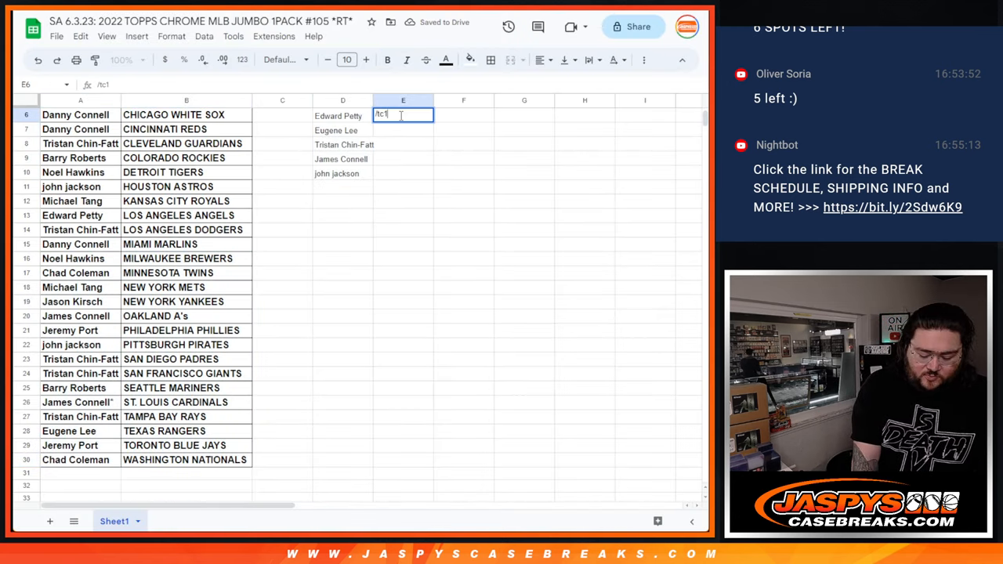
type("05")
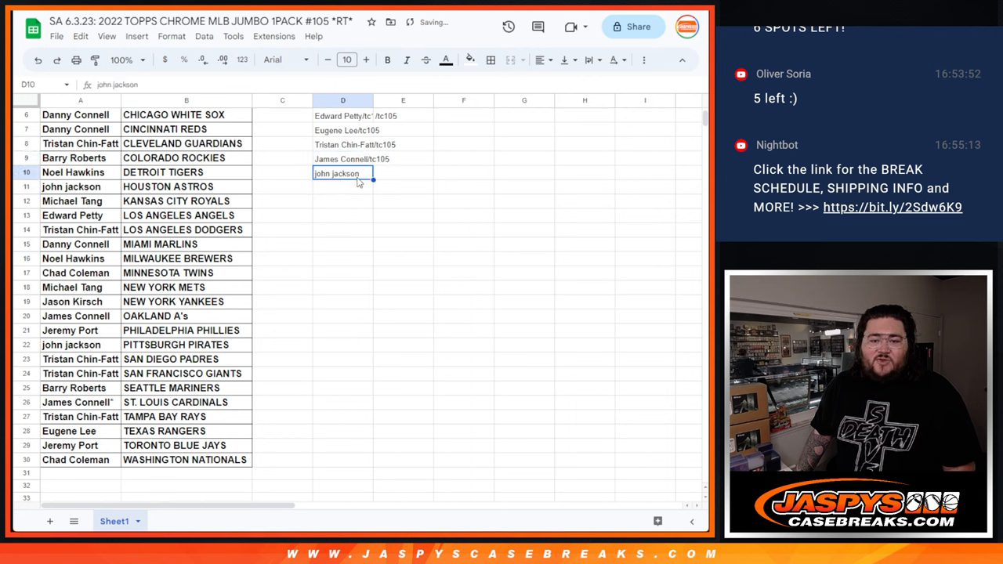
type("/tc105")
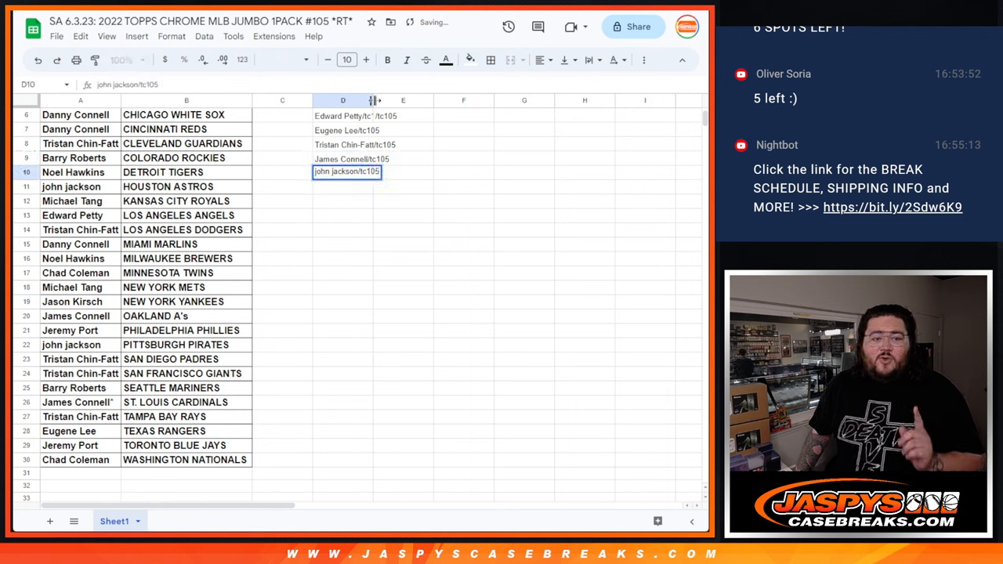